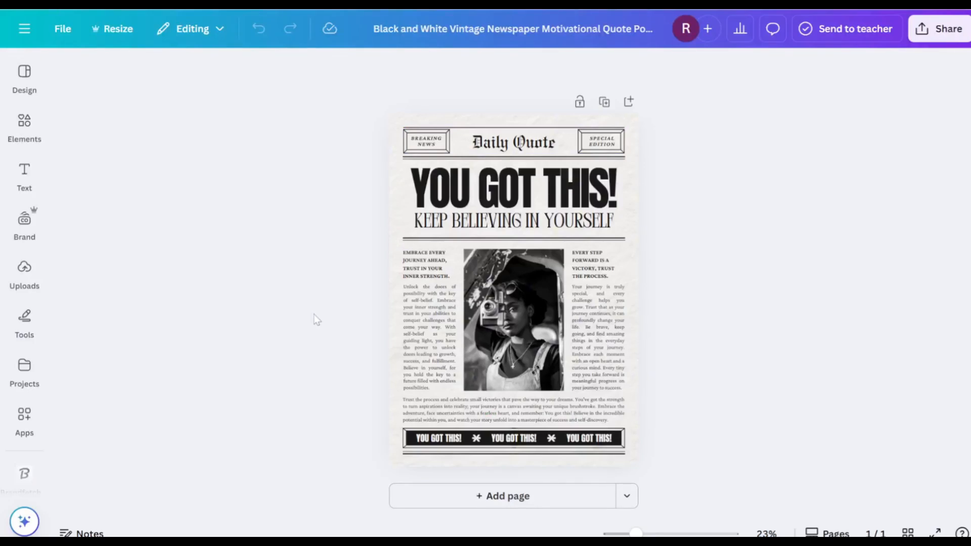
mouse_move(917, 41)
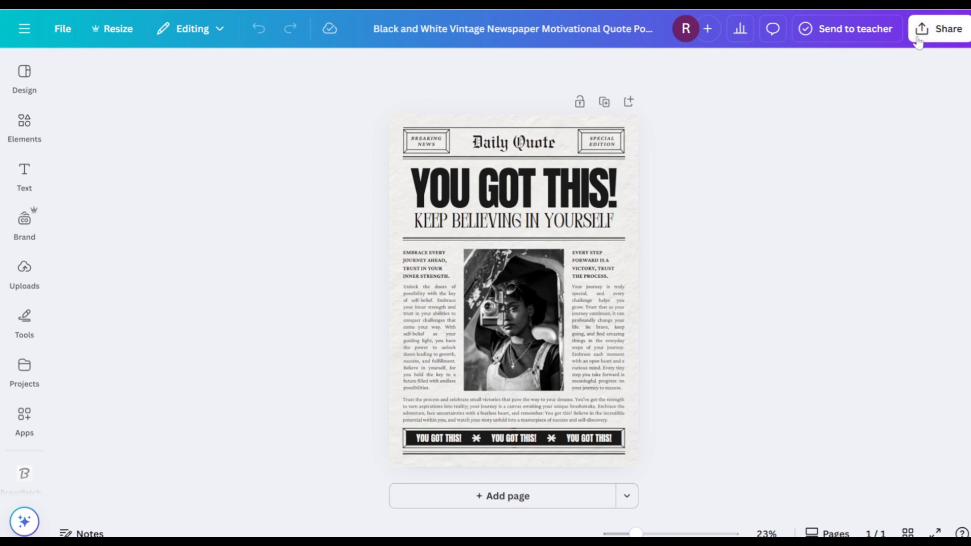
- Download the vintage newspaper quote poster as PDF Print with crop marks and bleed
left_click(942, 29)
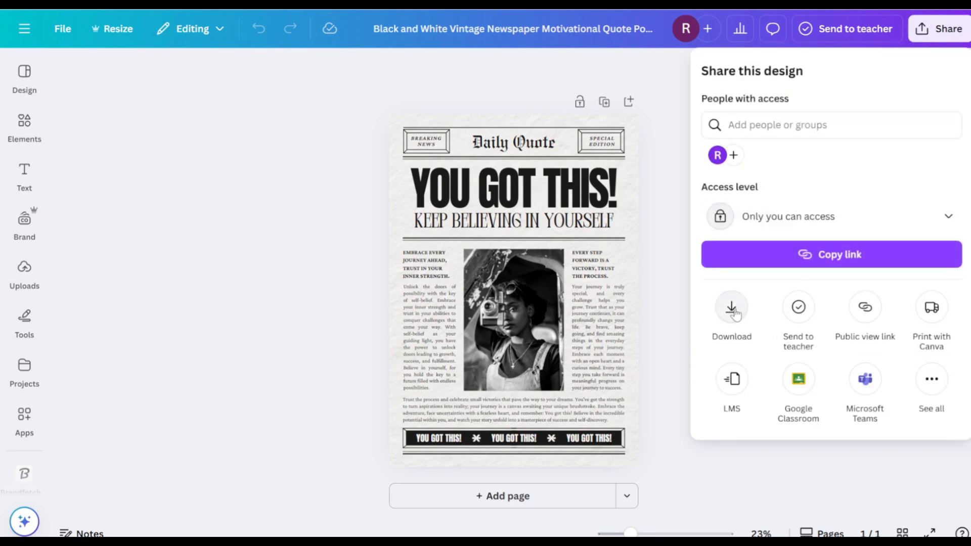
left_click(731, 307)
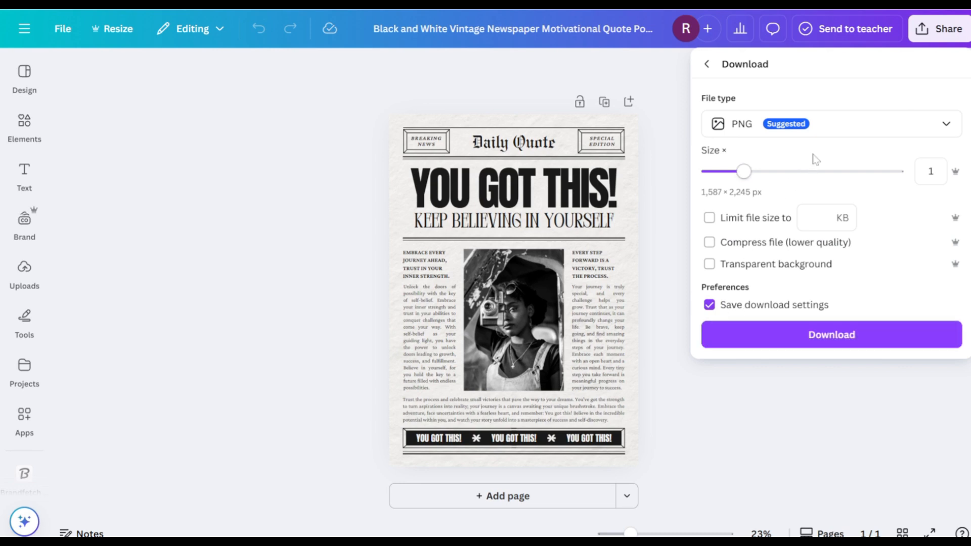
left_click(830, 123)
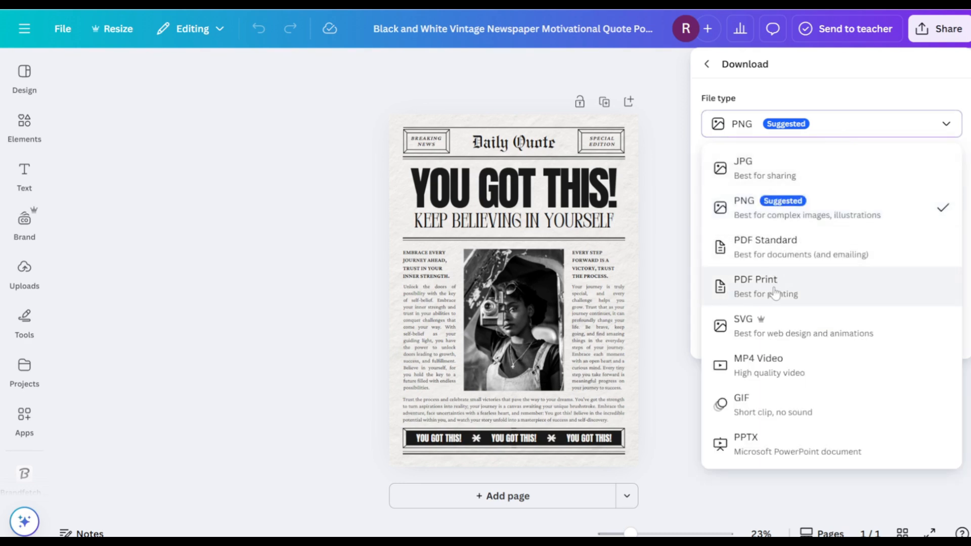
left_click(765, 285)
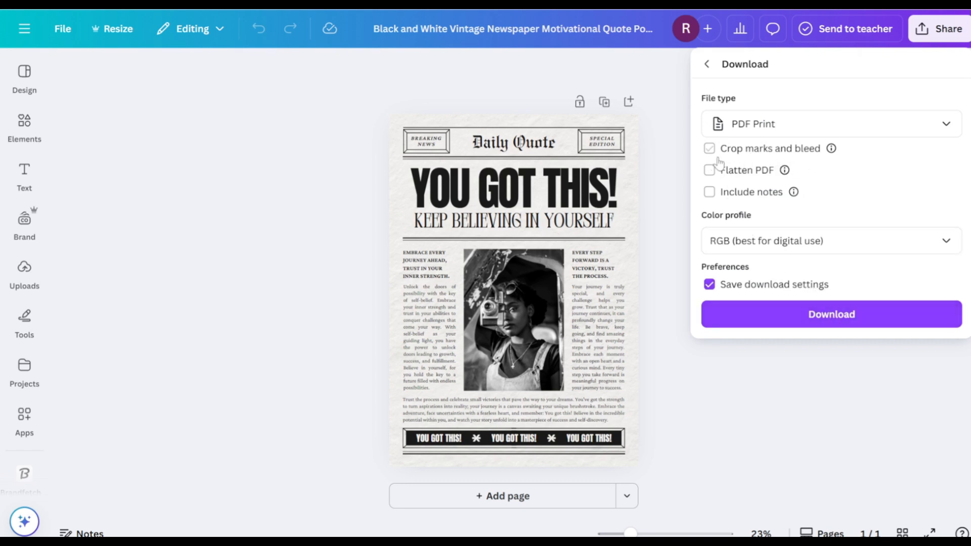
left_click(708, 149)
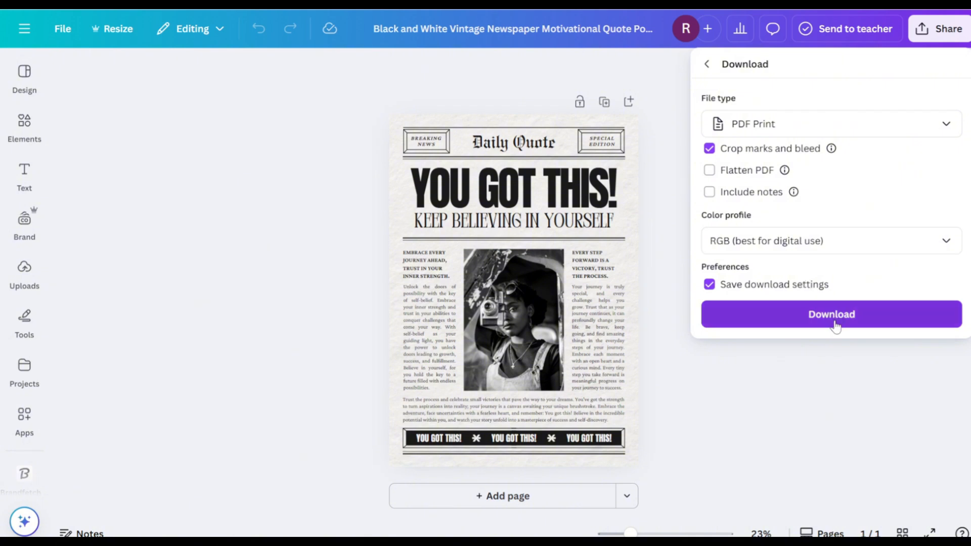
left_click(831, 314)
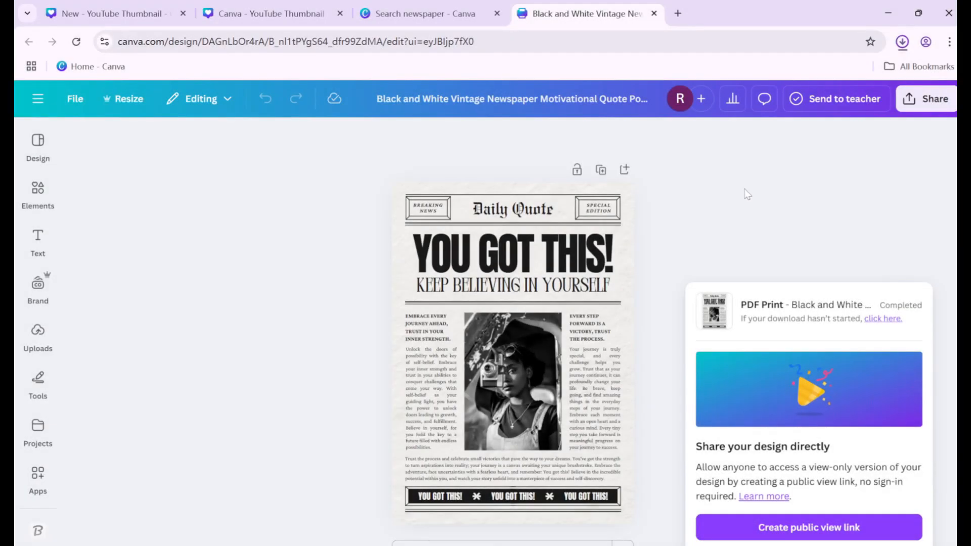
- Open the downloaded poster PDF in Chrome, scroll through it, and start printing
left_click(903, 42)
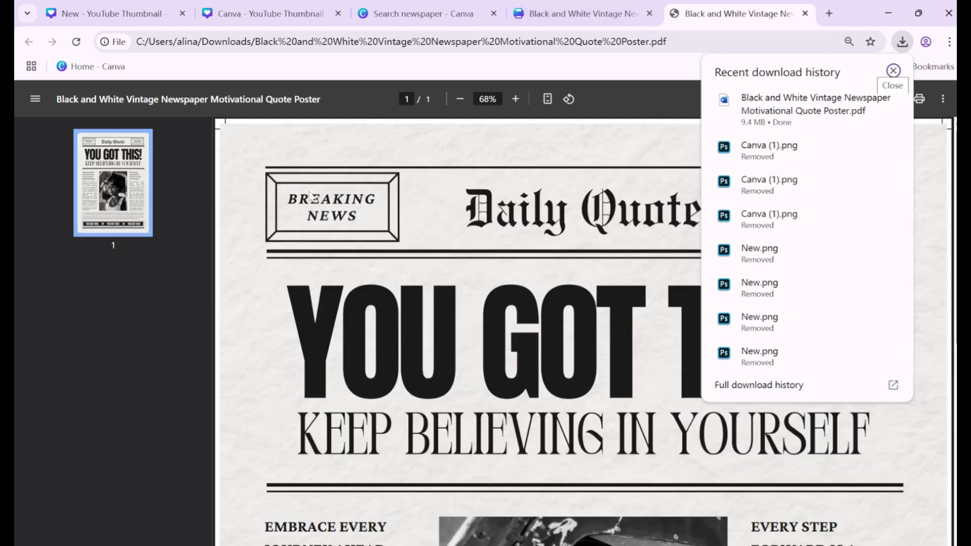
left_click(889, 71)
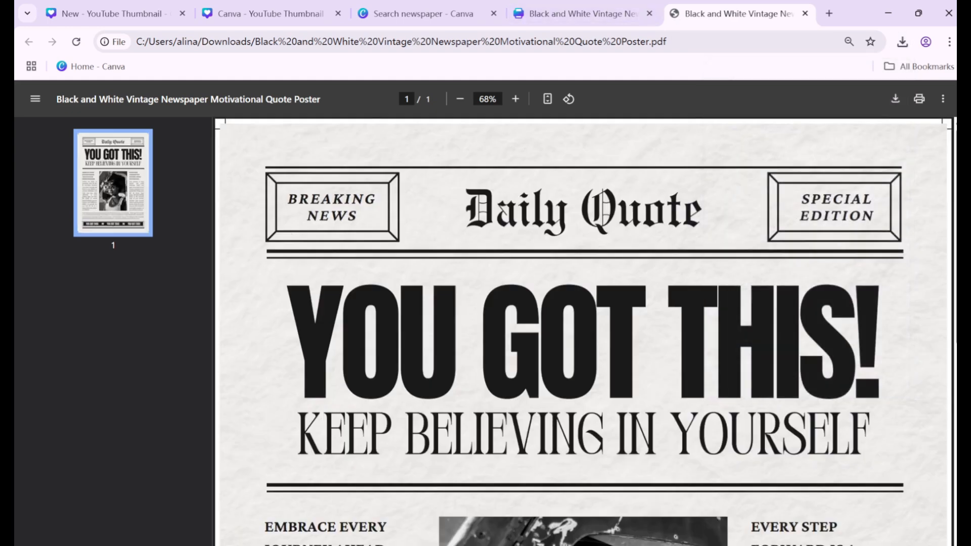
scroll("down", 3)
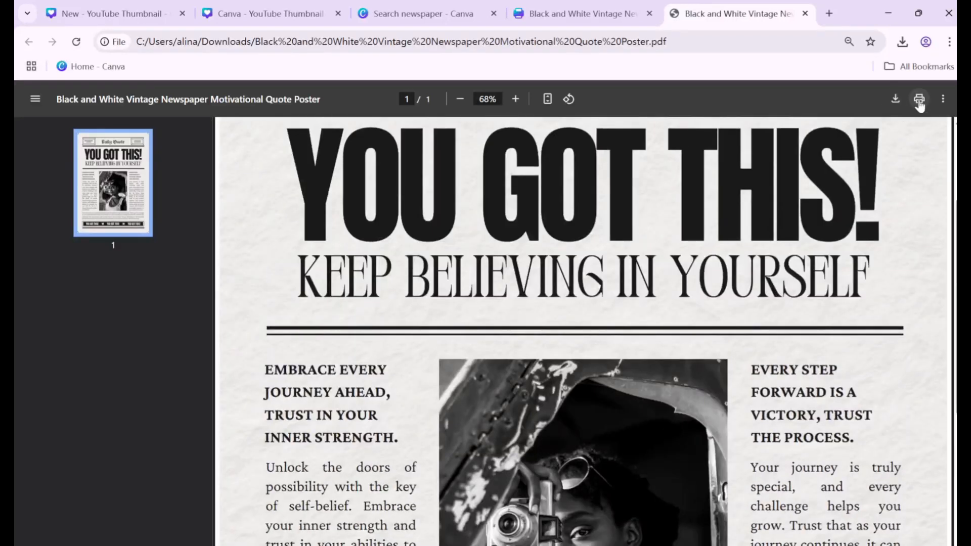
left_click(919, 99)
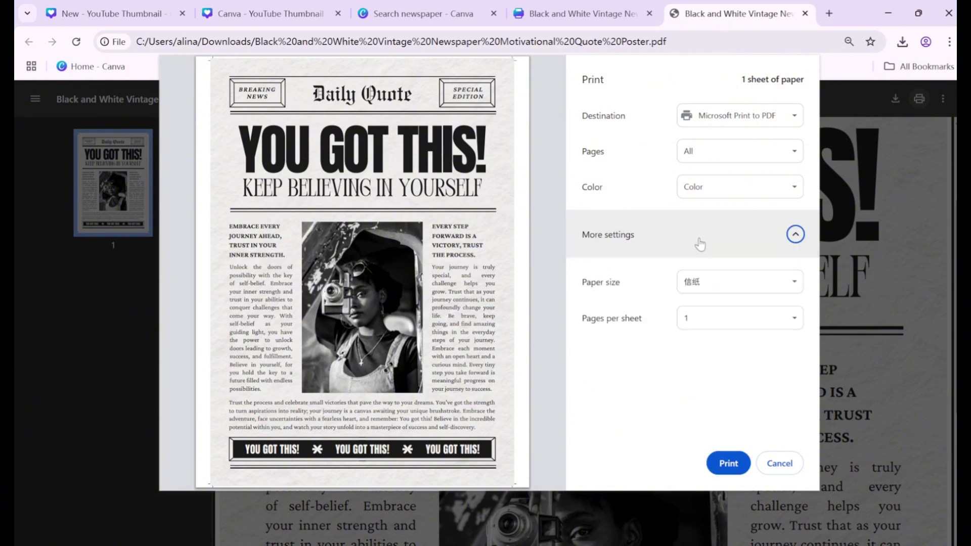
- Keep the current paper size in the print dialog's paper size dropdown
left_click(739, 282)
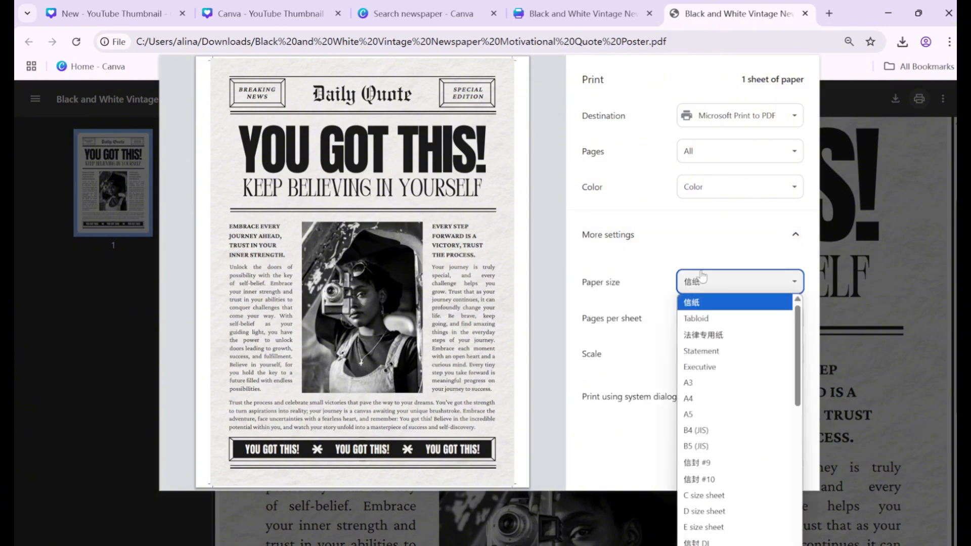
left_click(690, 303)
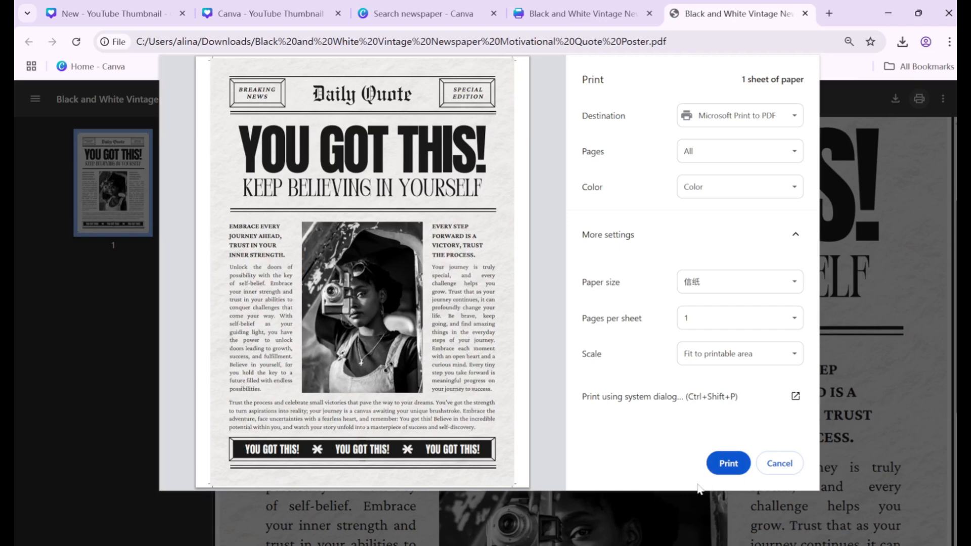
mouse_move(645, 429)
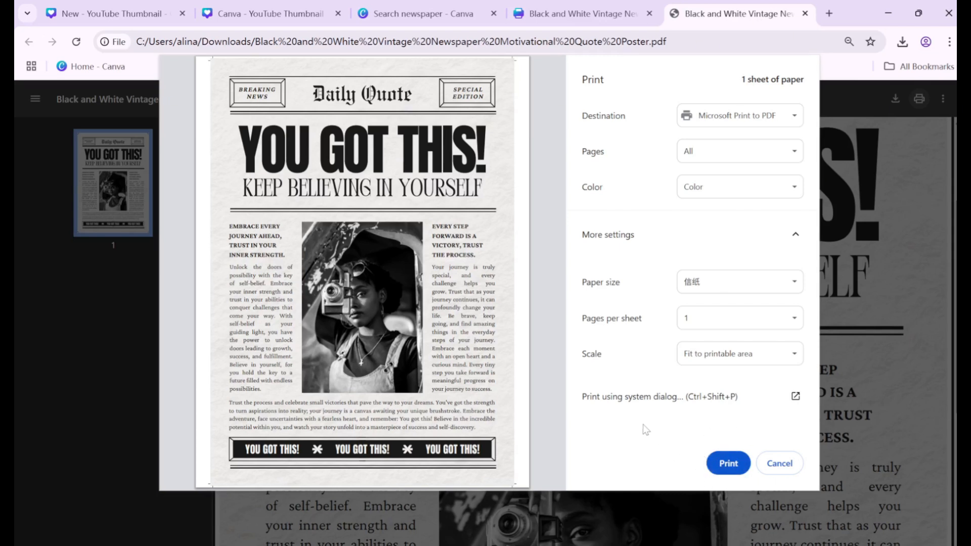
mouse_move(643, 410)
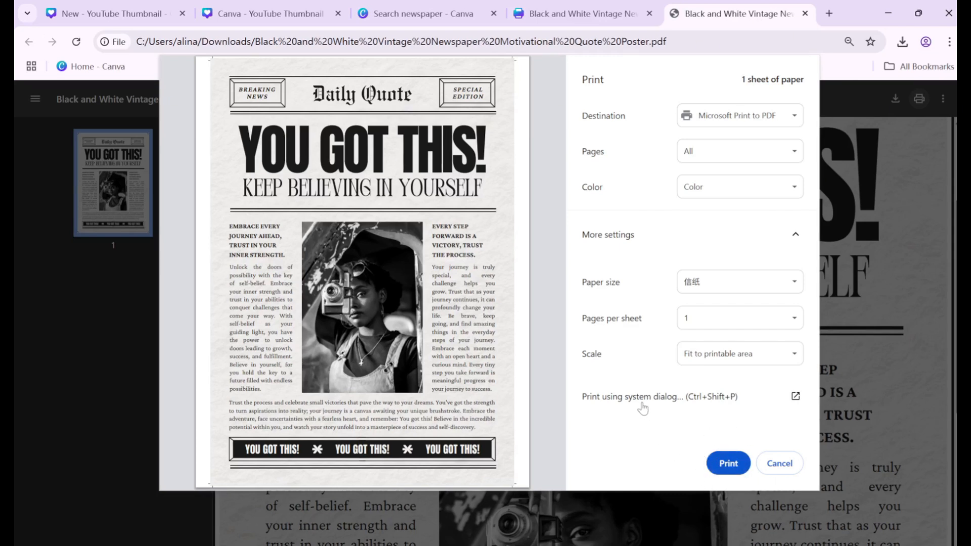